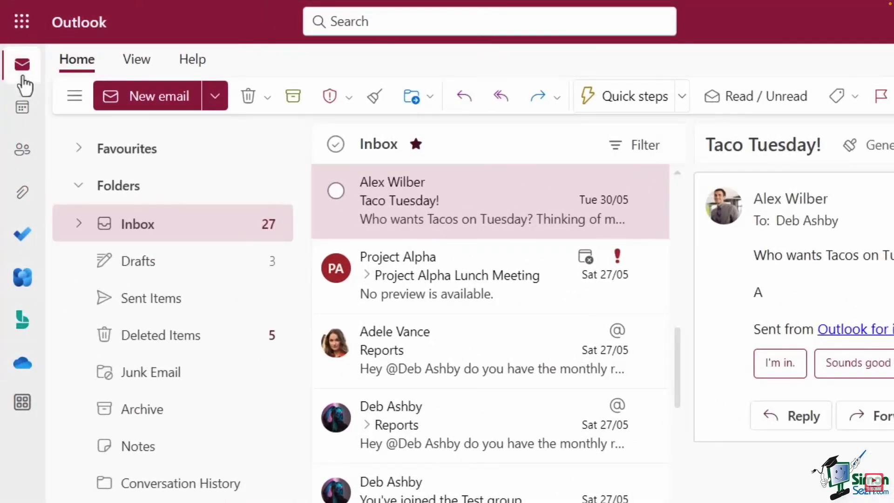
mouse_move(23, 64)
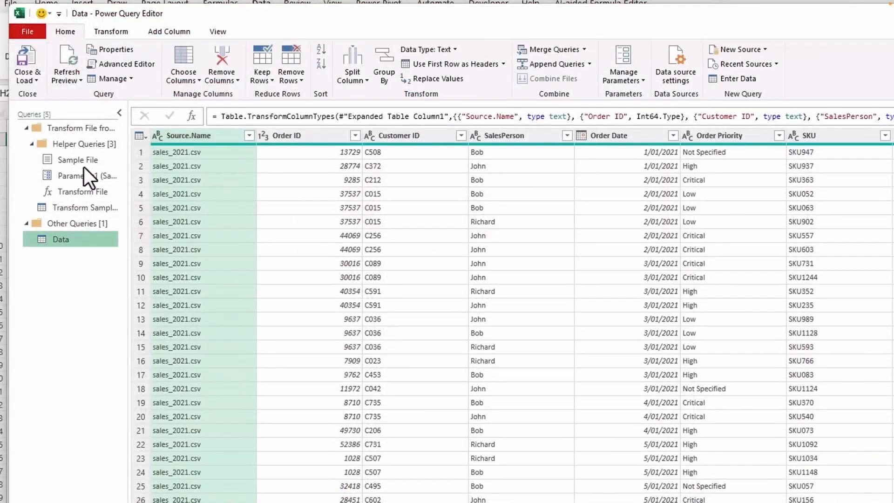
- Filter the dashboard slicers to 2023 and Clothing, clearing the SalesPerson filter for Bob, John and Richard
click(119, 113)
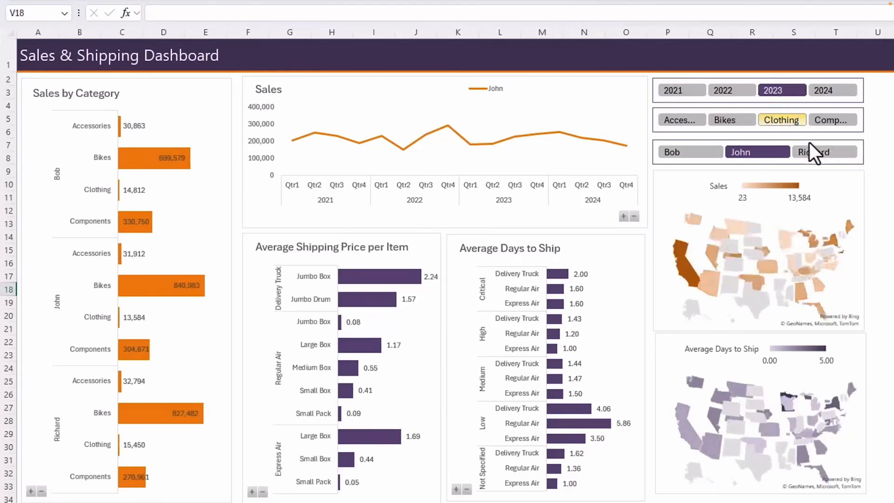
click(824, 152)
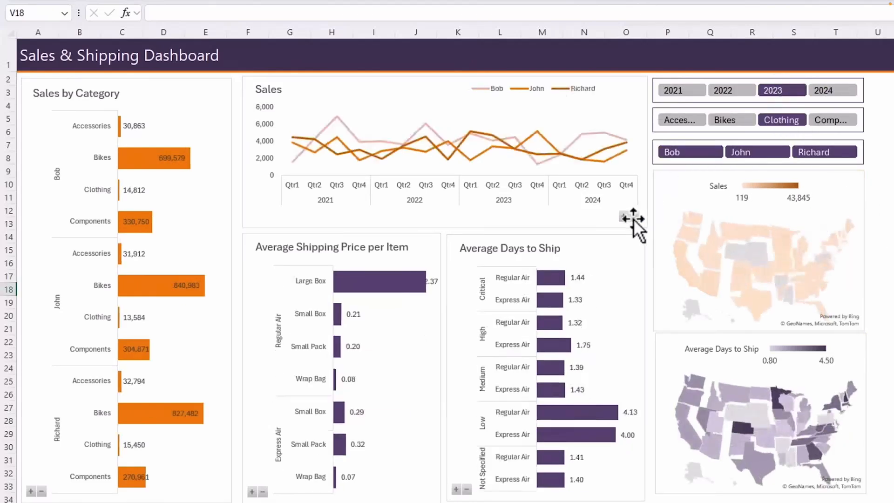
click(445, 142)
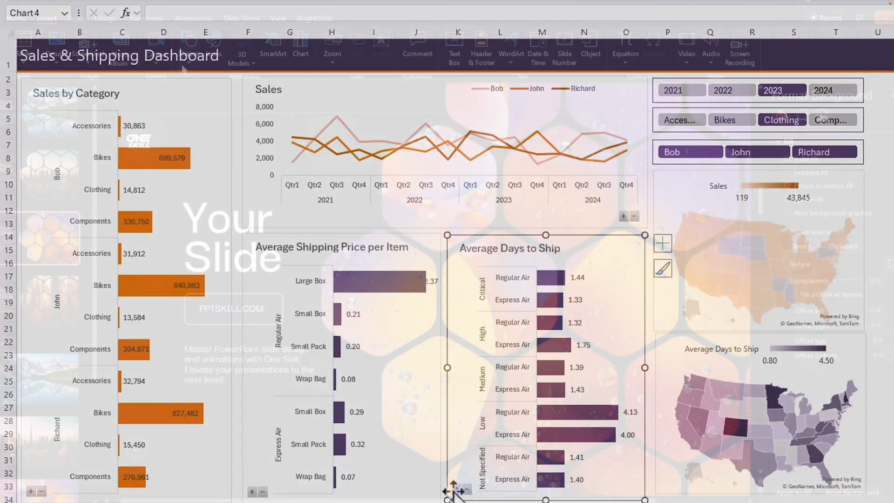
- Open the Insert tab's Shapes gallery for the hexagon picture slide
click(189, 45)
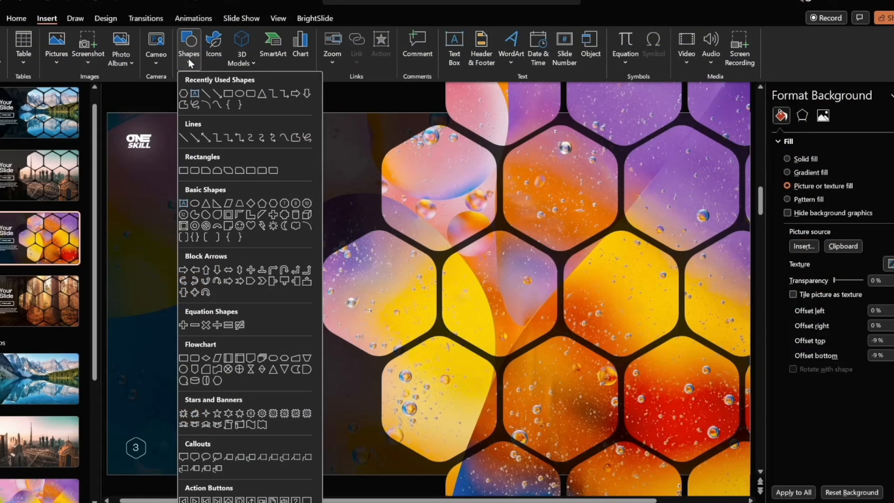
click(188, 45)
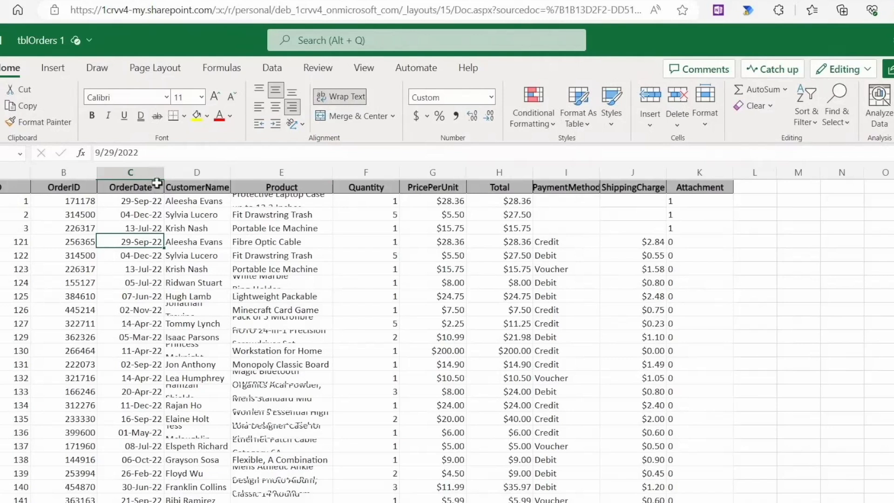
mouse_move(266, 228)
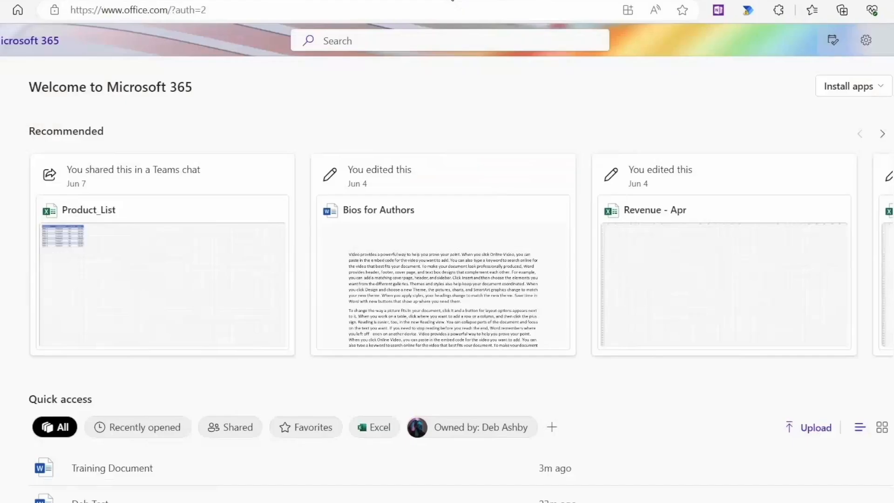
- Scroll down and type 'ip' toward the Average Shipping Price per Item measure
scroll(down, 3)
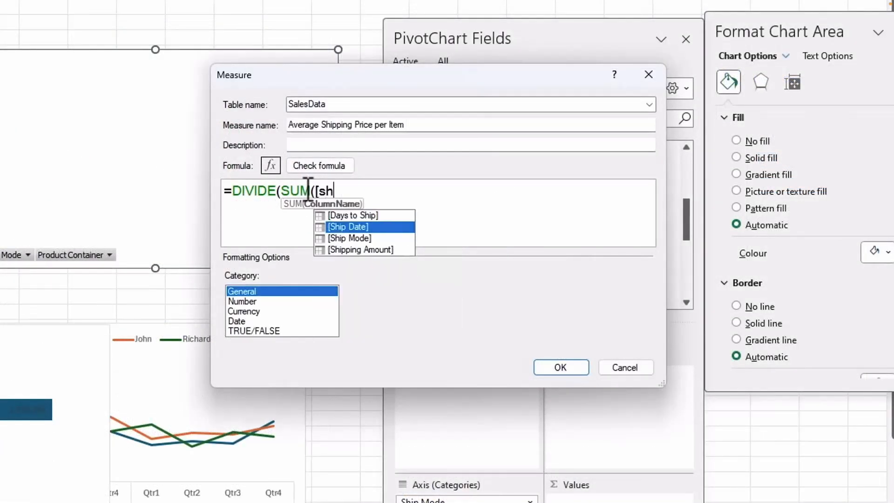
text(ip)
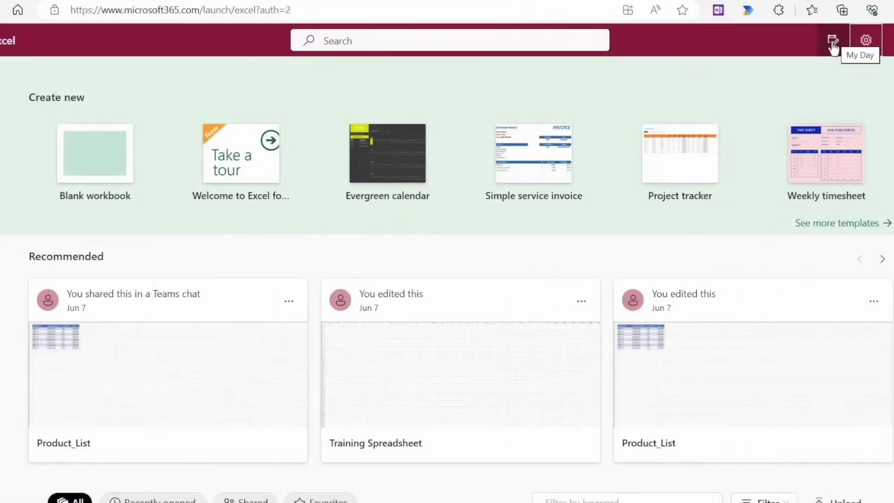
- Open the My Day panel to view today's calendar, then show the To Do list
click(833, 40)
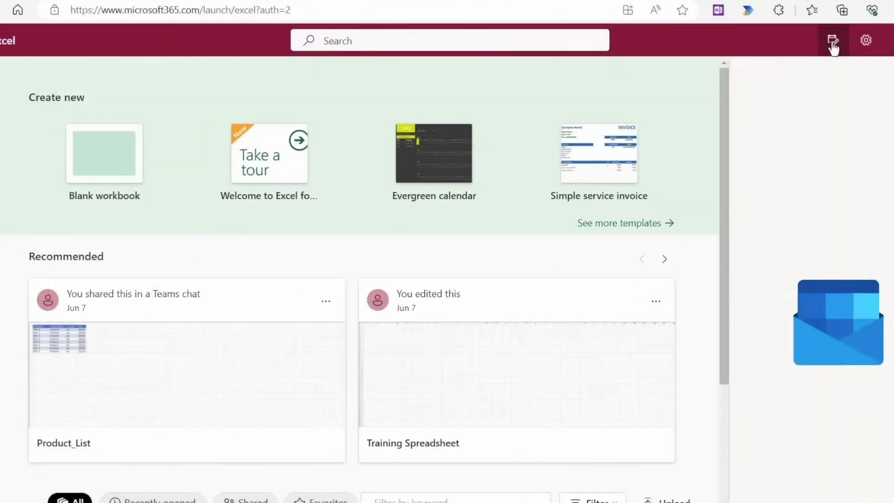
click(833, 40)
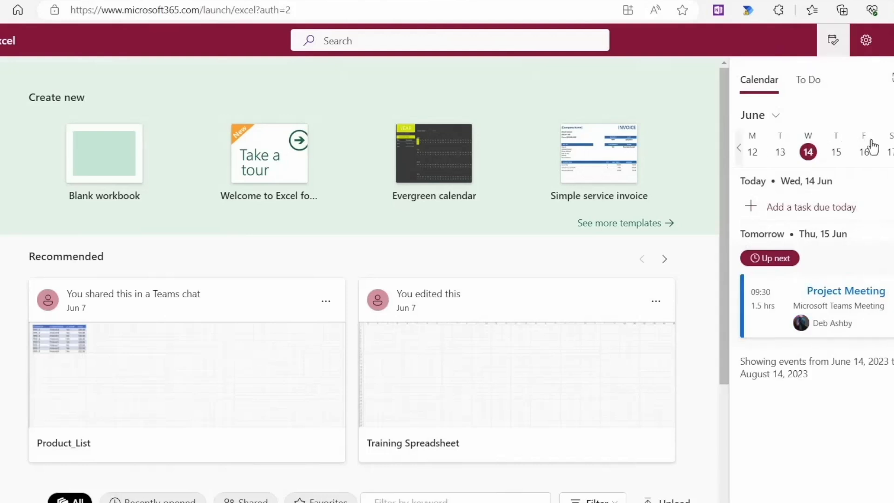
mouse_move(886, 322)
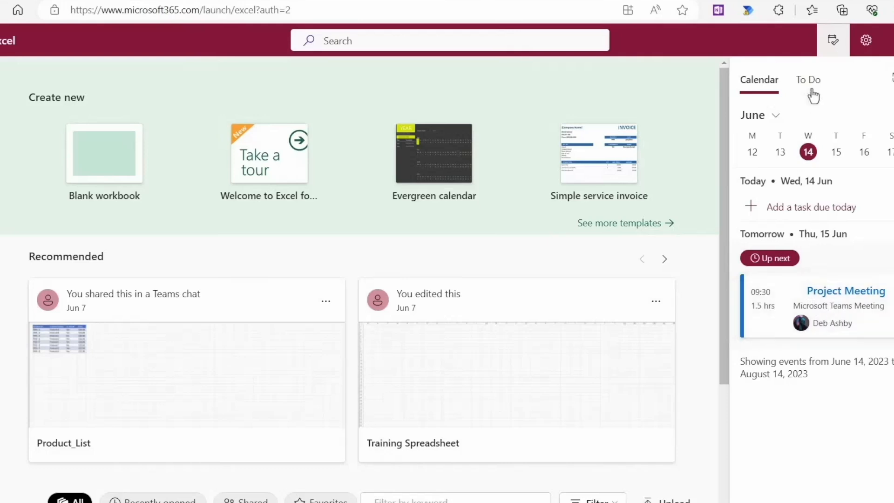
click(808, 79)
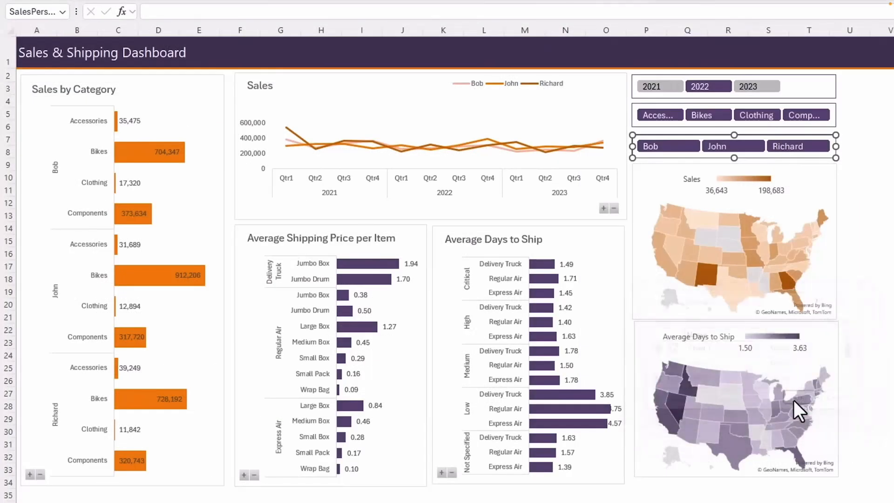
- Filter the dashboard to 2022, then show Outlook's Other inbox messages
click(797, 146)
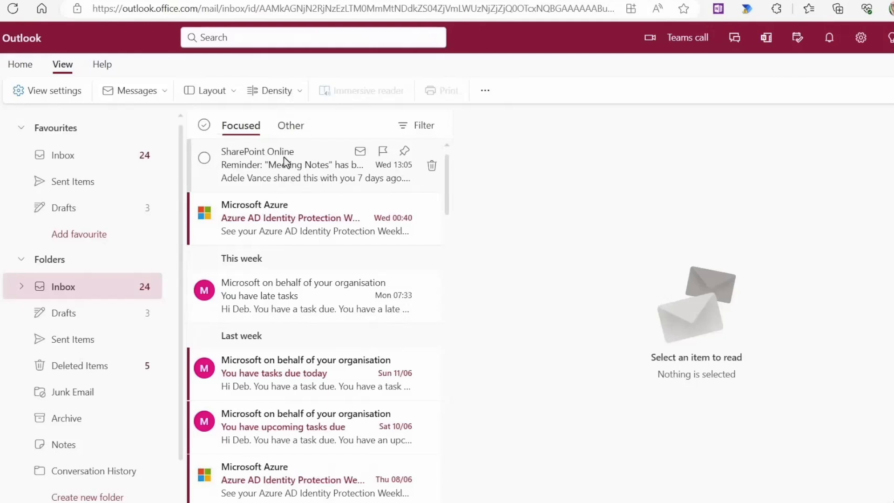
click(290, 125)
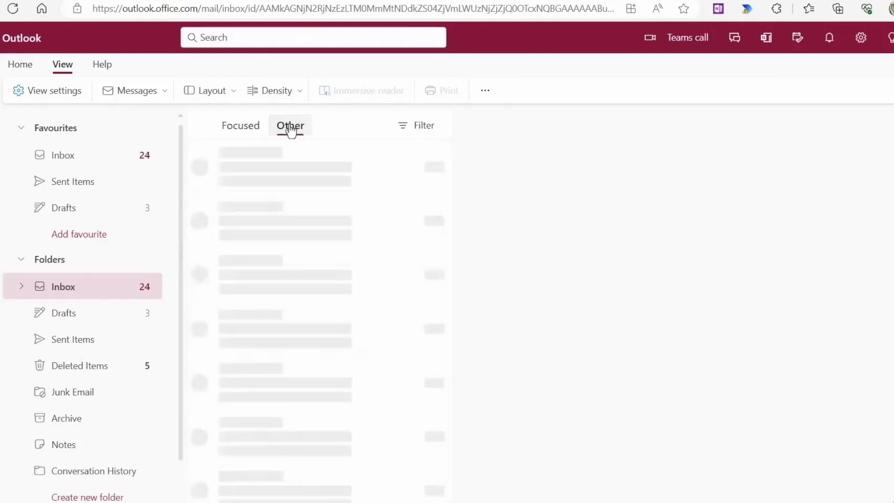